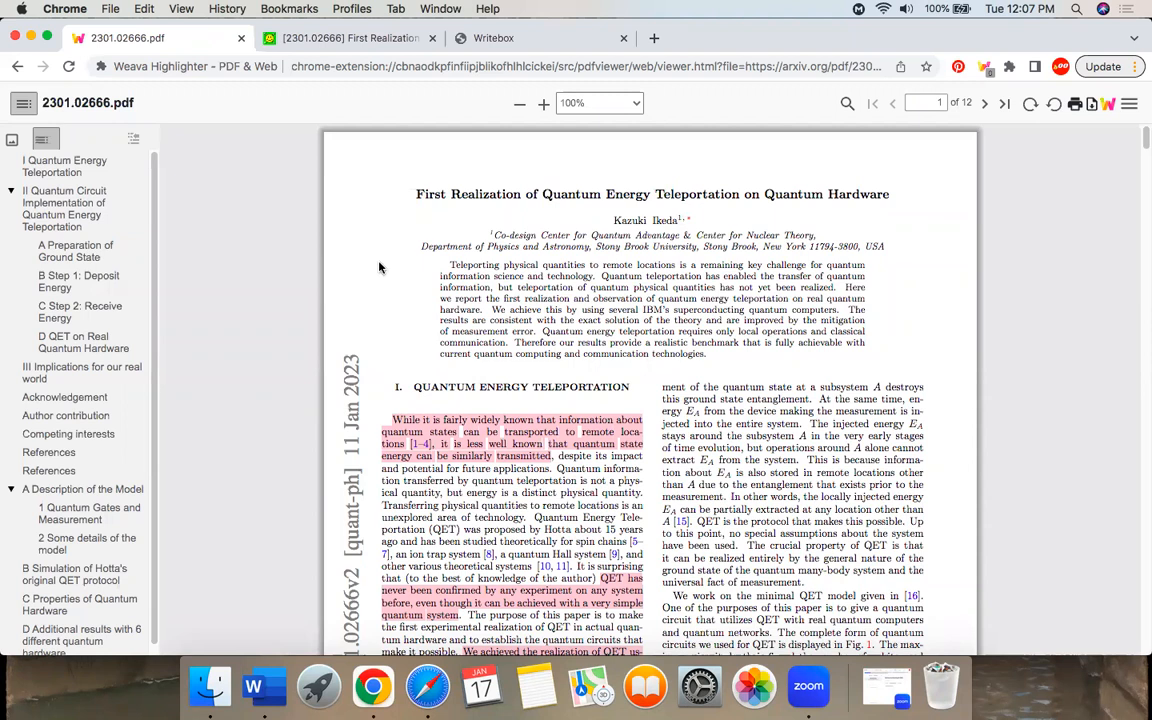
{"action": "mouse_move", "coordinate": [304, 218]}
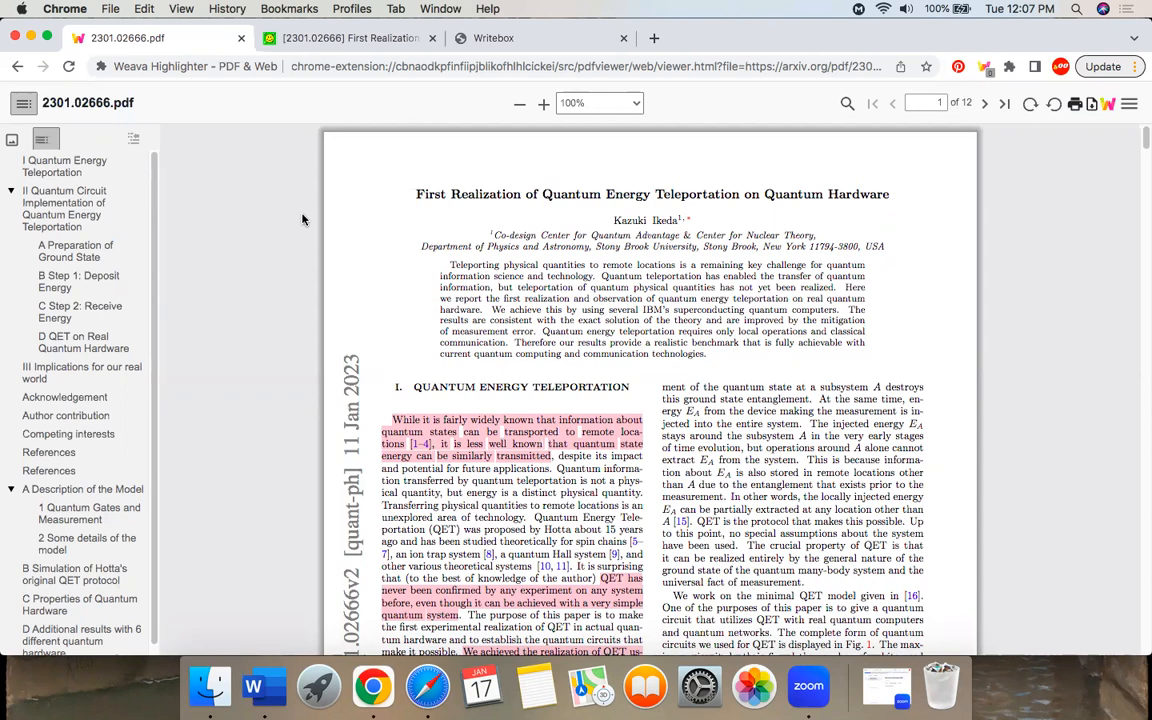
Scroll through the pink-highlighted page 1 of the quantum energy teleportation paper to the page 2 figure.
{"action": "scroll", "scroll_direction": "down", "scroll_amount": 3}
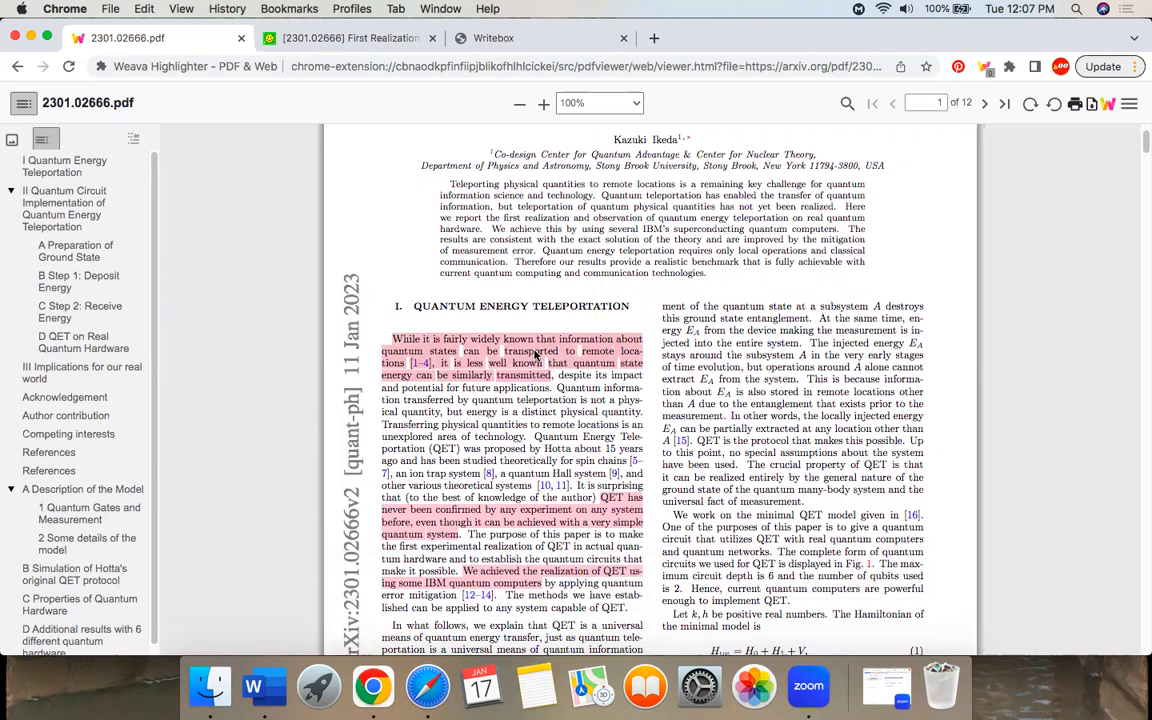
{"action": "mouse_move", "coordinate": [292, 328]}
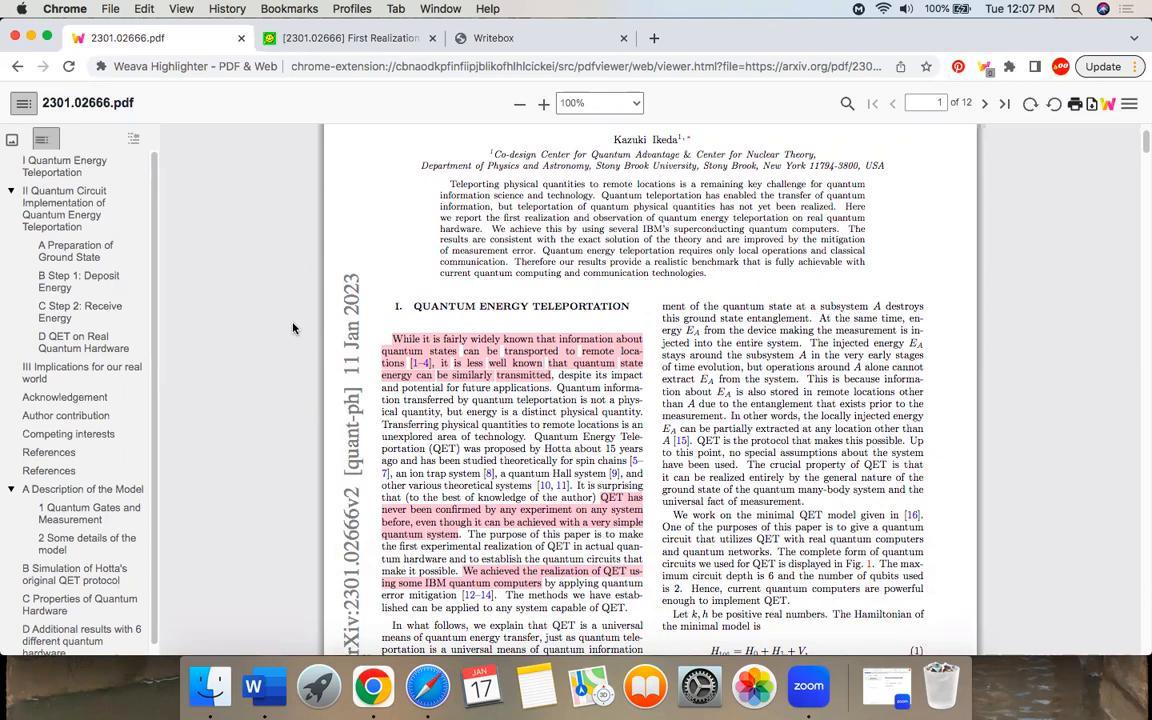
{"action": "scroll", "scroll_direction": "down", "scroll_amount": 3}
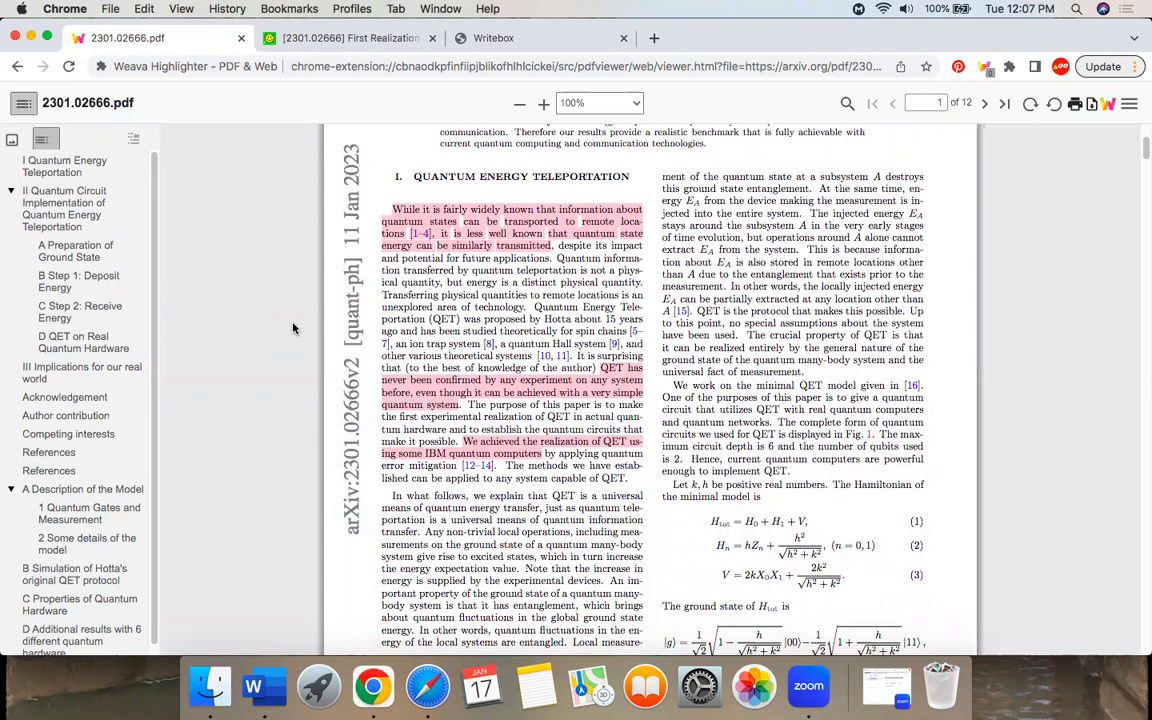
{"action": "scroll", "scroll_direction": "down", "scroll_amount": 3}
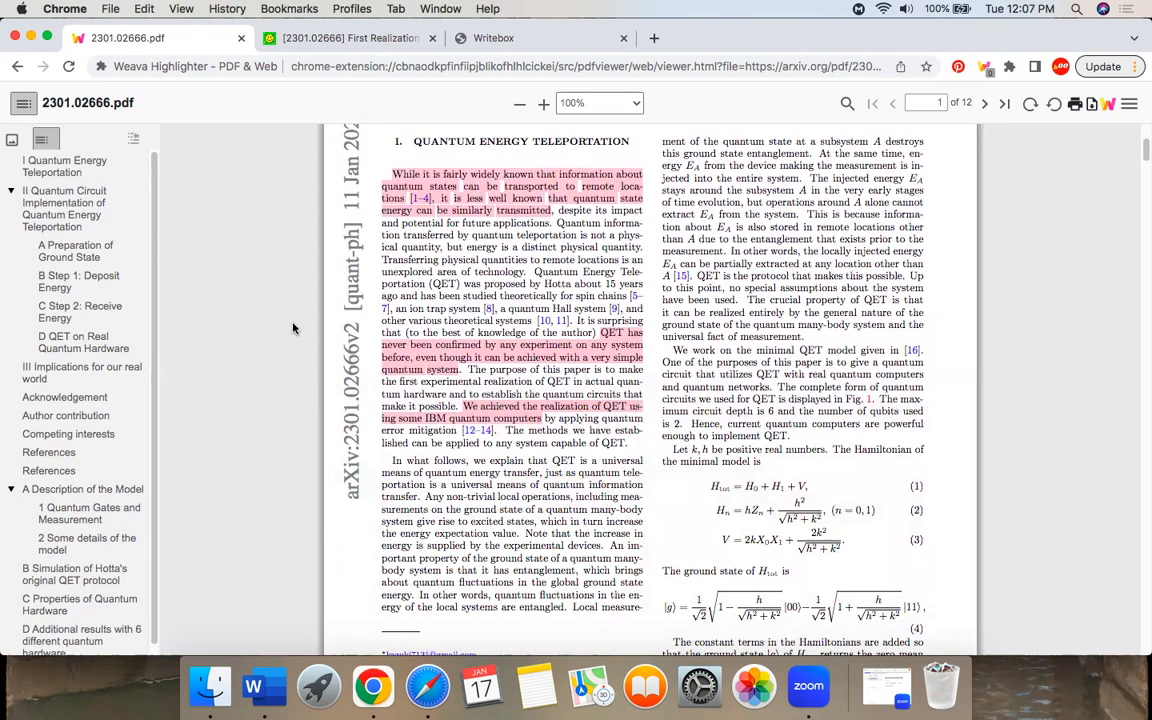
{"action": "scroll", "scroll_direction": "down", "scroll_amount": 3}
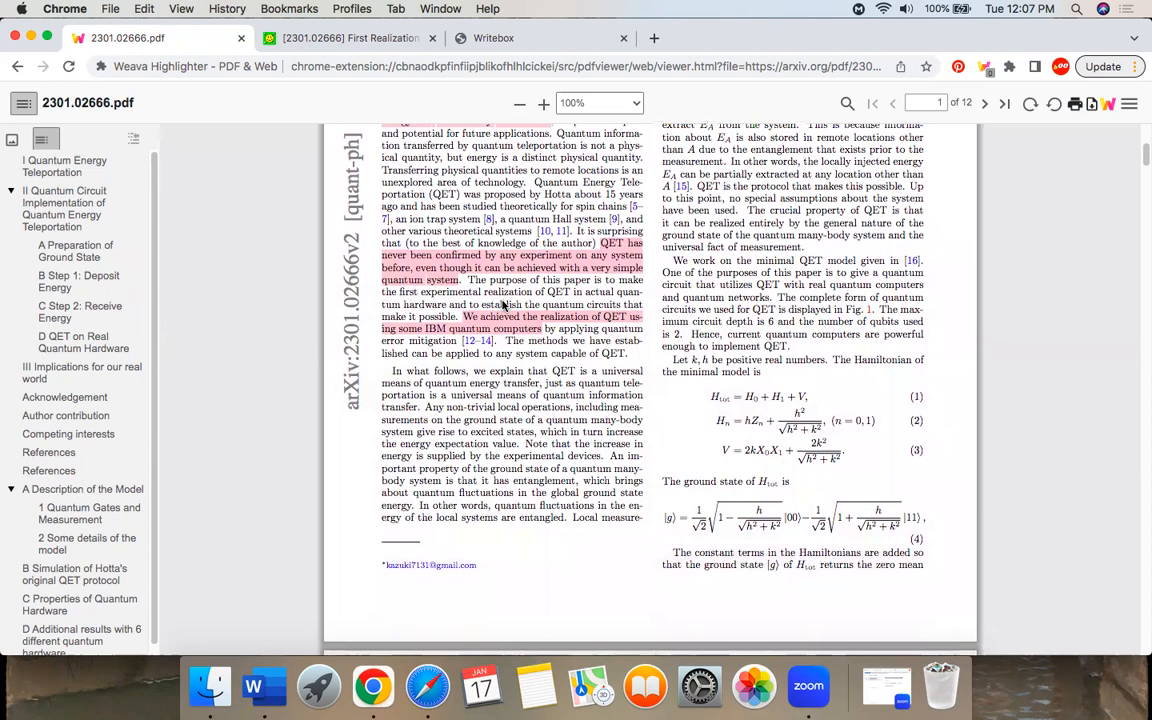
{"action": "scroll", "scroll_direction": "down", "scroll_amount": 3}
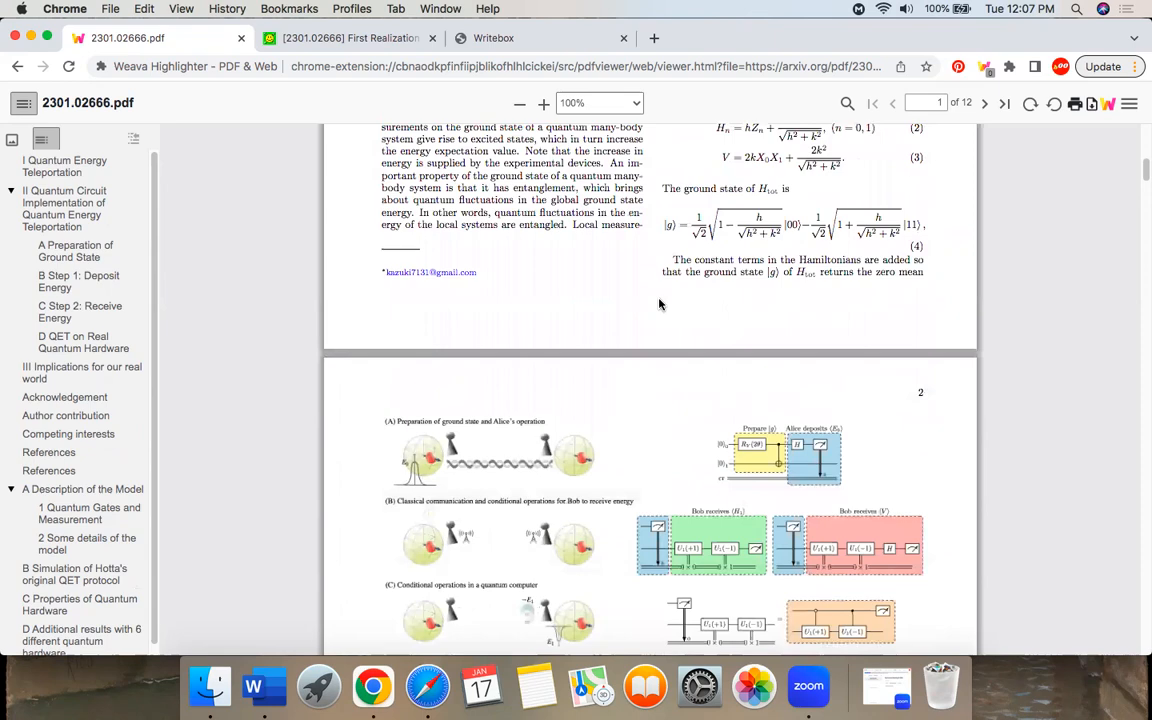
Scroll on from page 2 toward the highlighted 'Step 1: Deposit Energy' and LOCC passages.
{"action": "scroll", "scroll_direction": "down", "scroll_amount": 3}
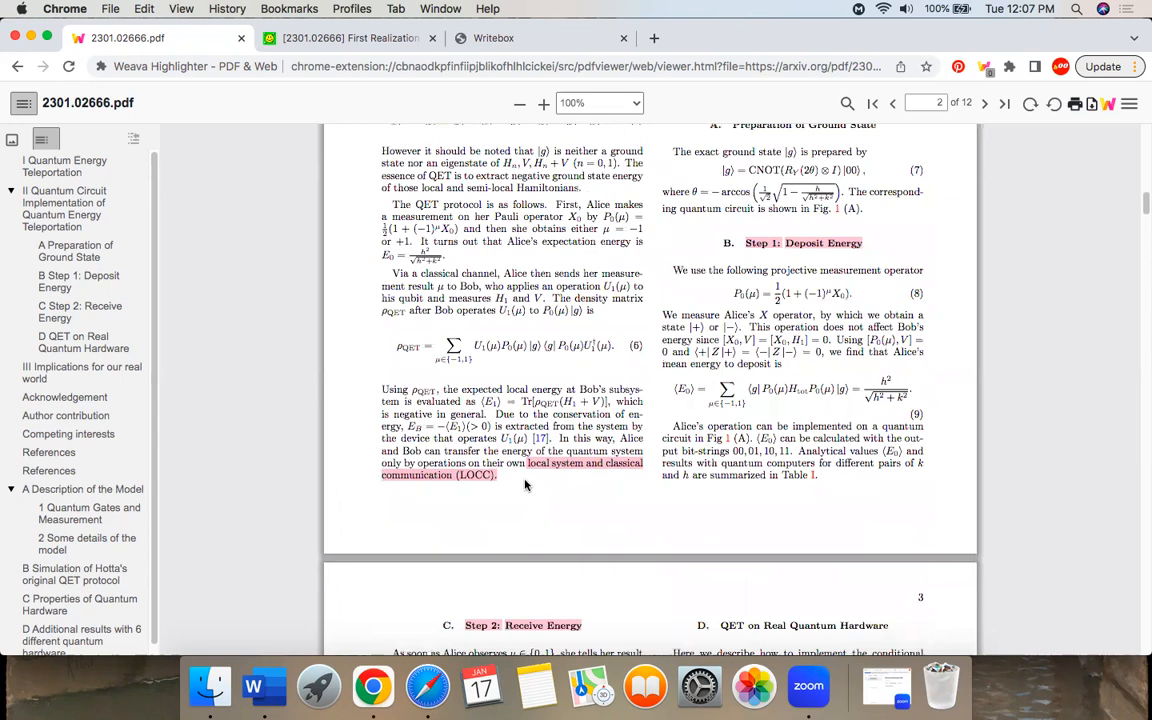
{"action": "mouse_move", "coordinate": [632, 490]}
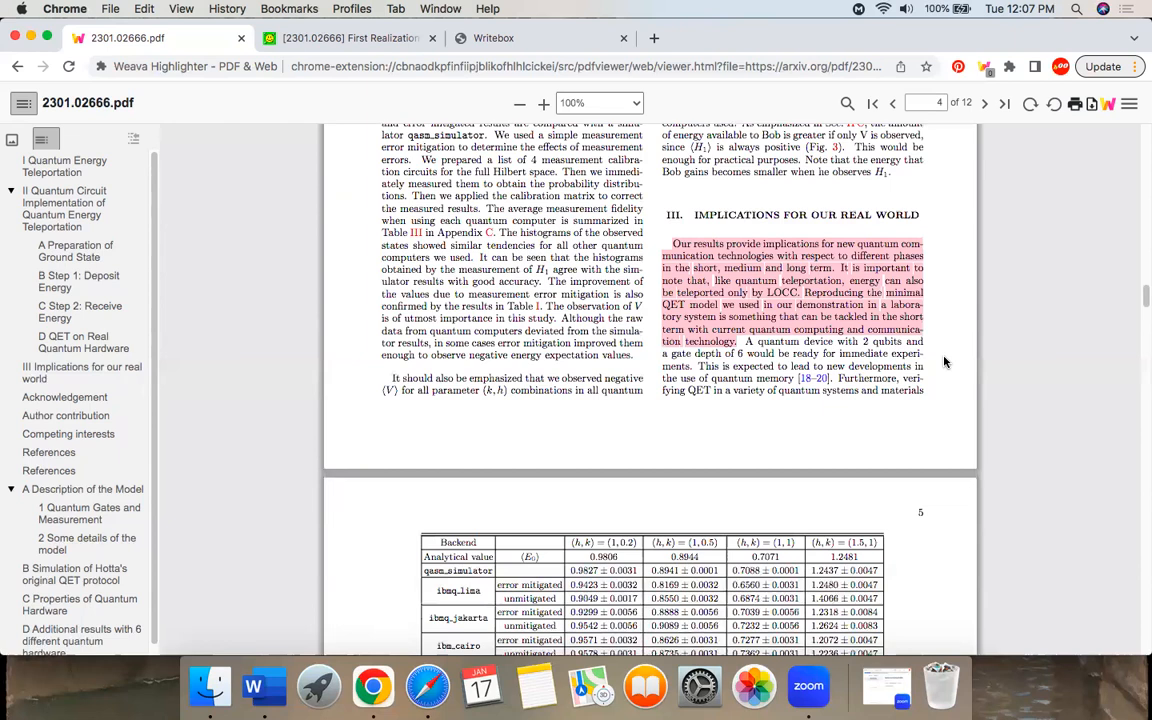
Scroll past the results table to the highlighted worldwide quantum network passages on page 5.
{"action": "scroll", "scroll_direction": "down", "scroll_amount": 3}
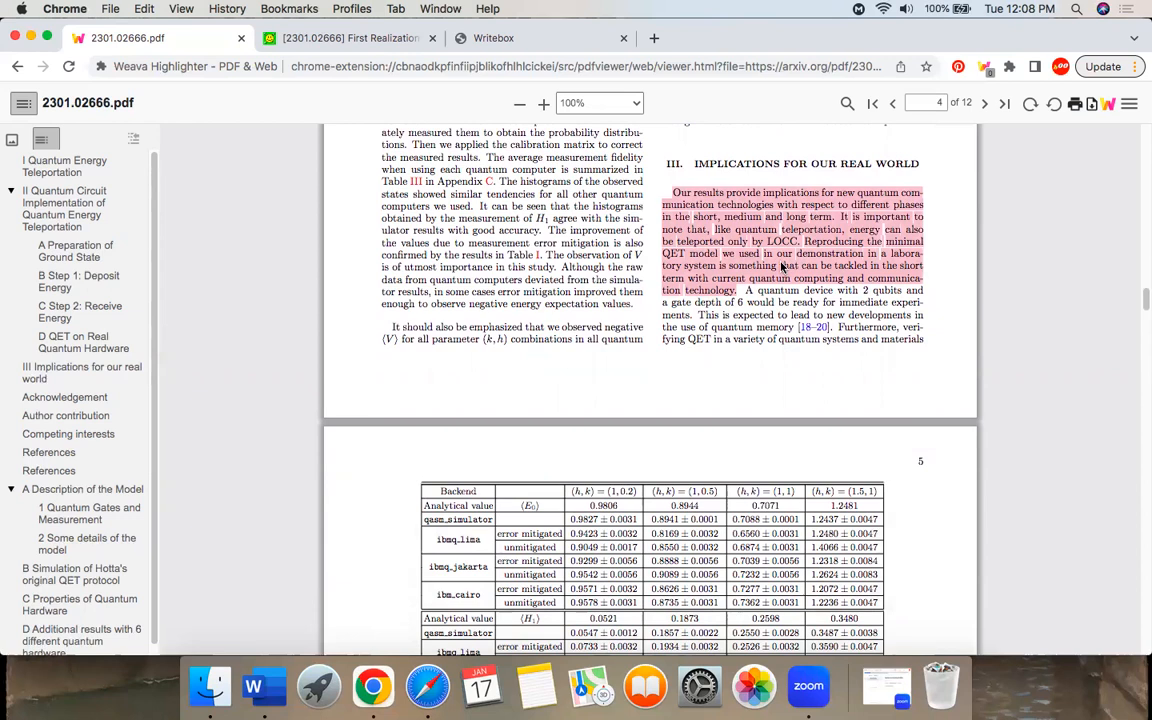
{"action": "scroll", "scroll_direction": "down", "scroll_amount": 3}
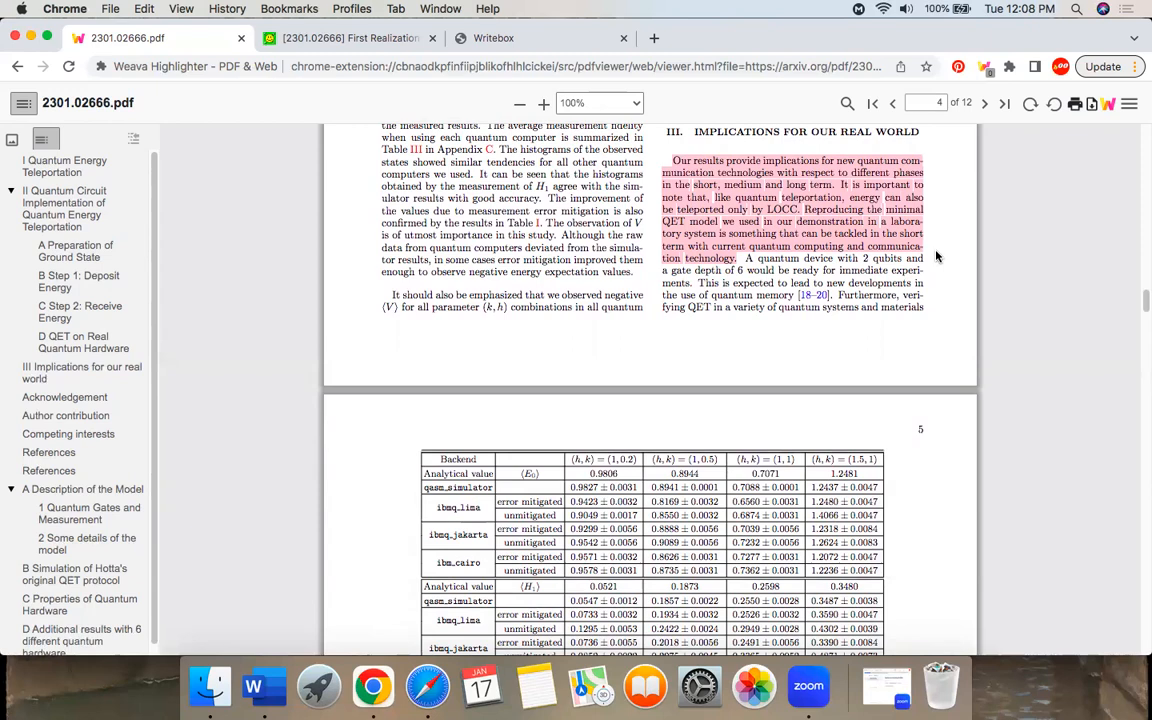
{"action": "scroll", "scroll_direction": "down", "scroll_amount": 3}
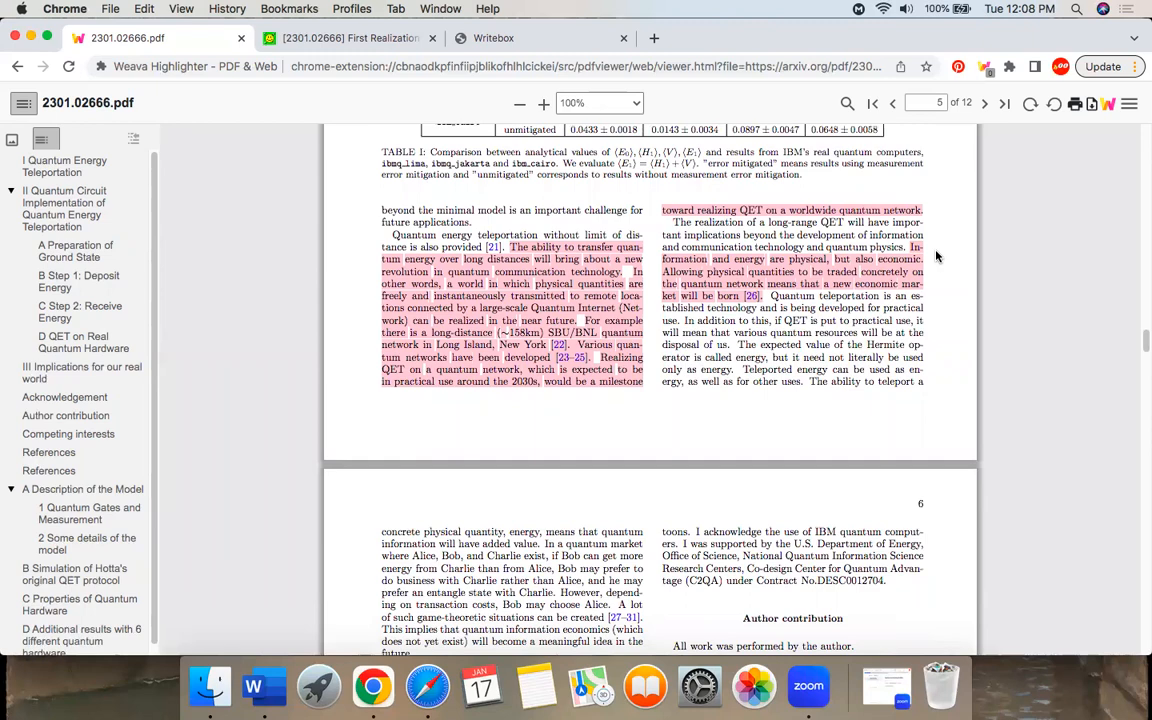
{"action": "scroll", "scroll_direction": "down", "scroll_amount": 3}
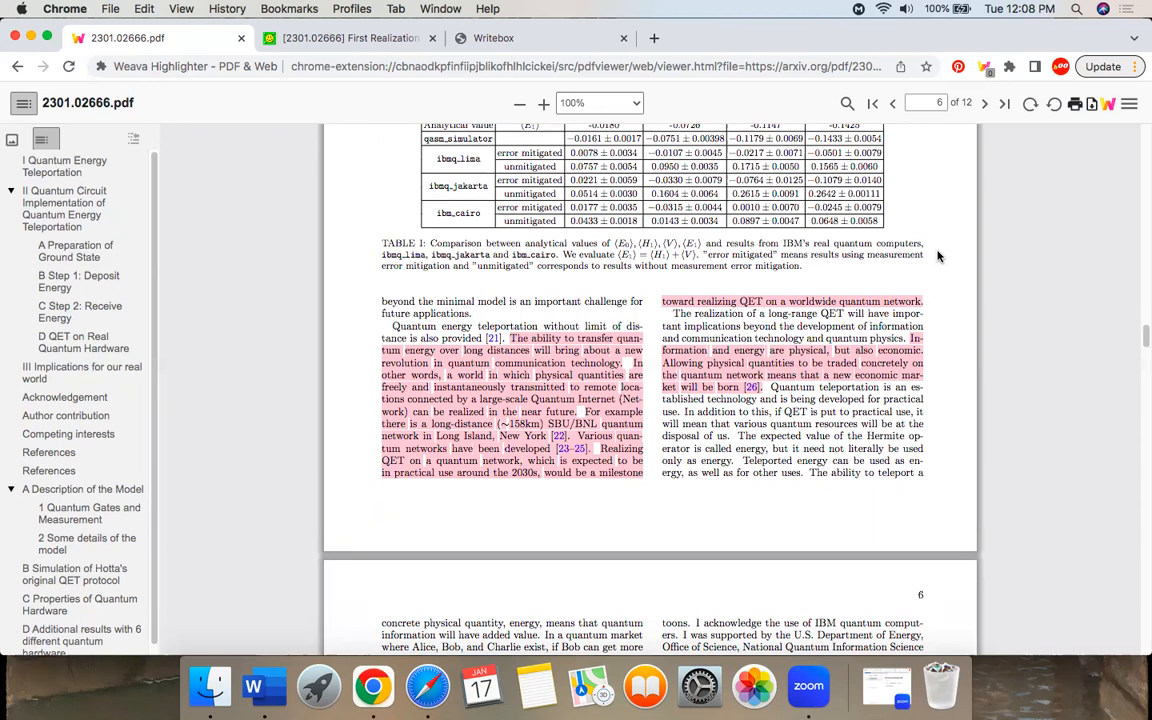
{"action": "scroll", "scroll_direction": "down", "scroll_amount": 3}
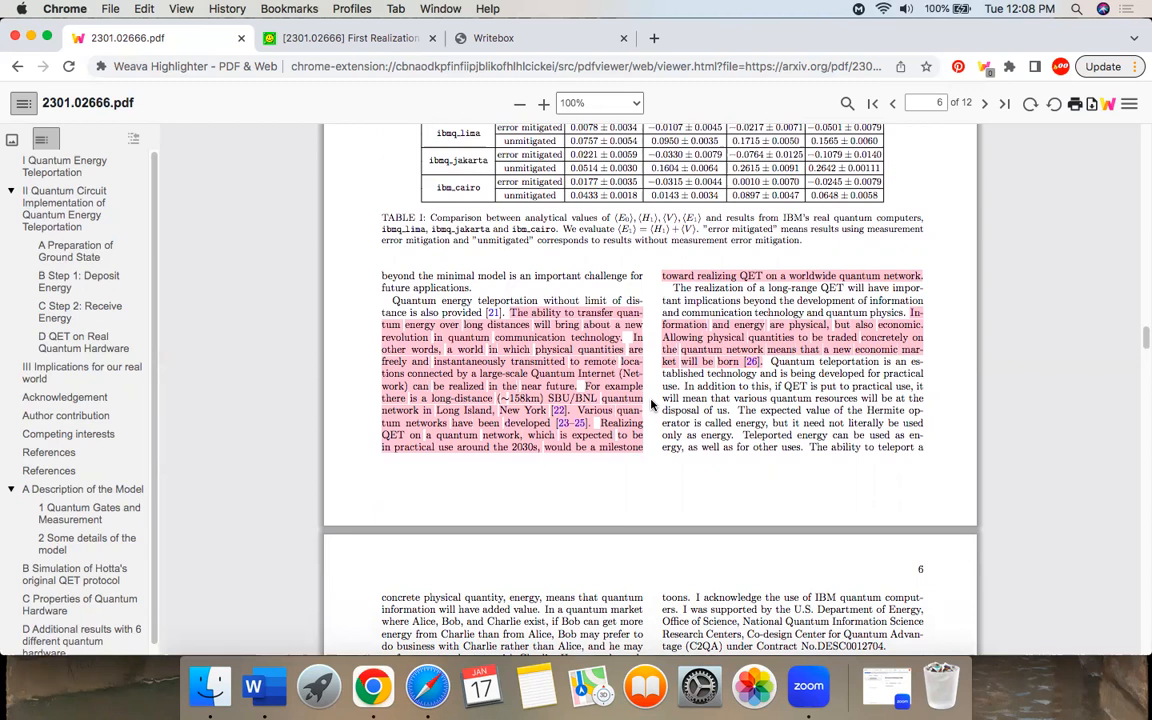
{"action": "mouse_move", "coordinate": [940, 378]}
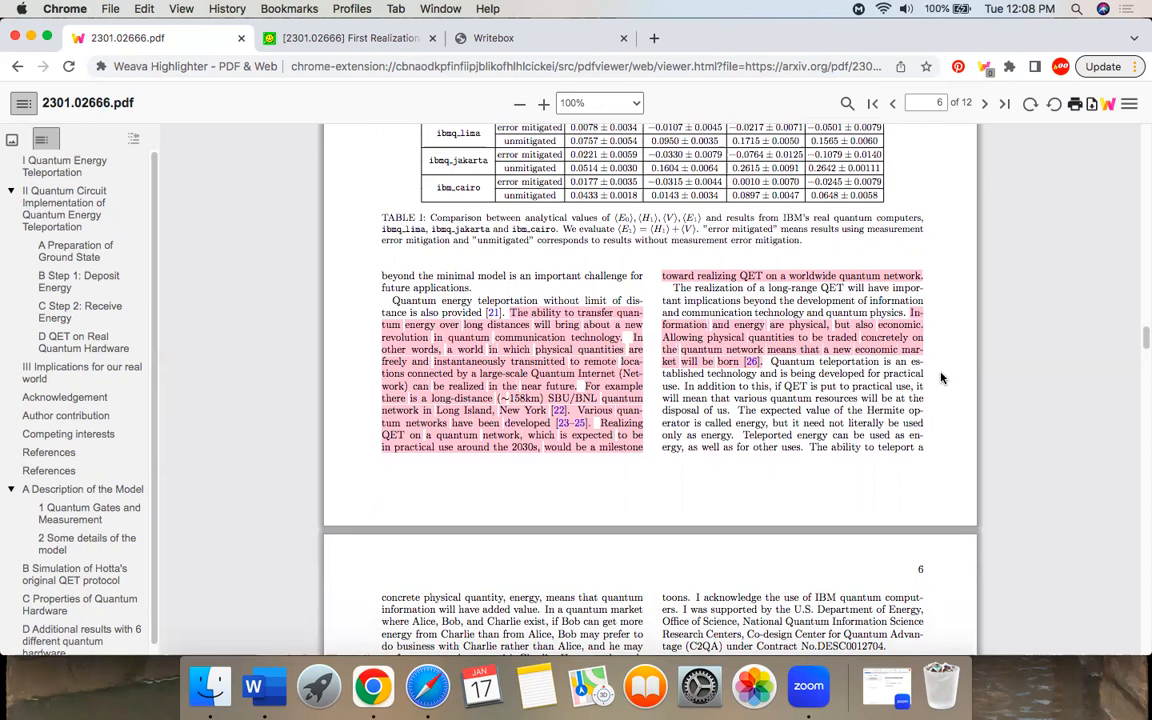
{"action": "mouse_move", "coordinate": [936, 354]}
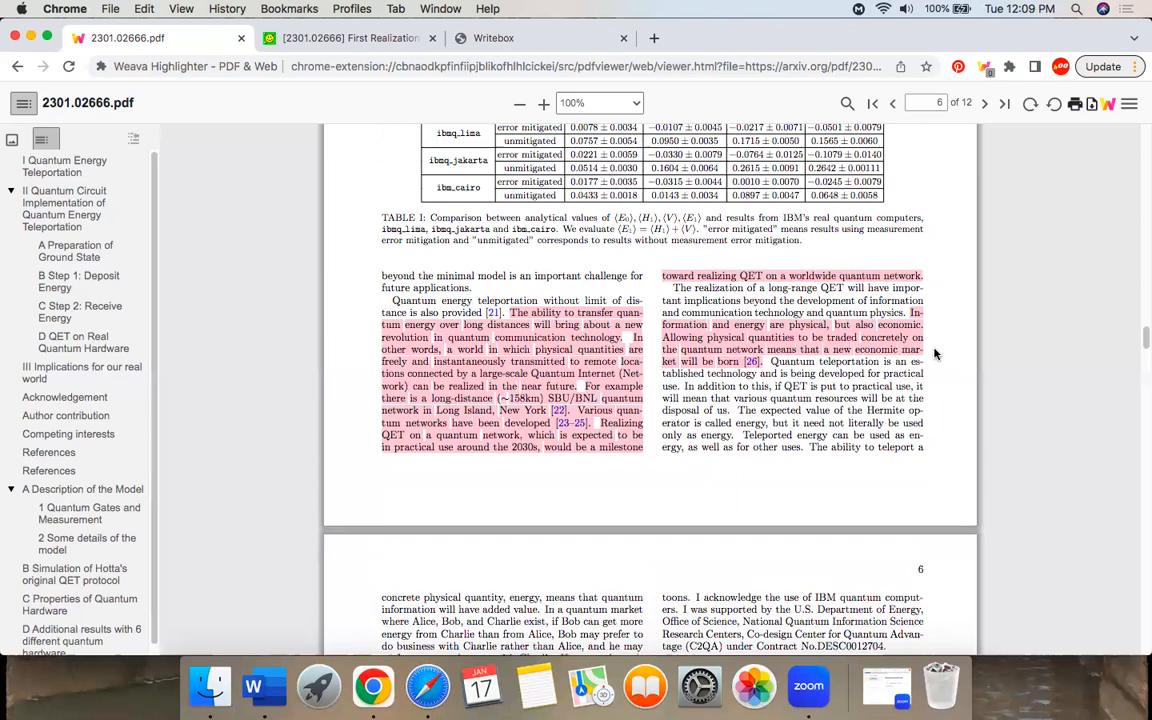
{"action": "left_click", "coordinate": [540, 38]}
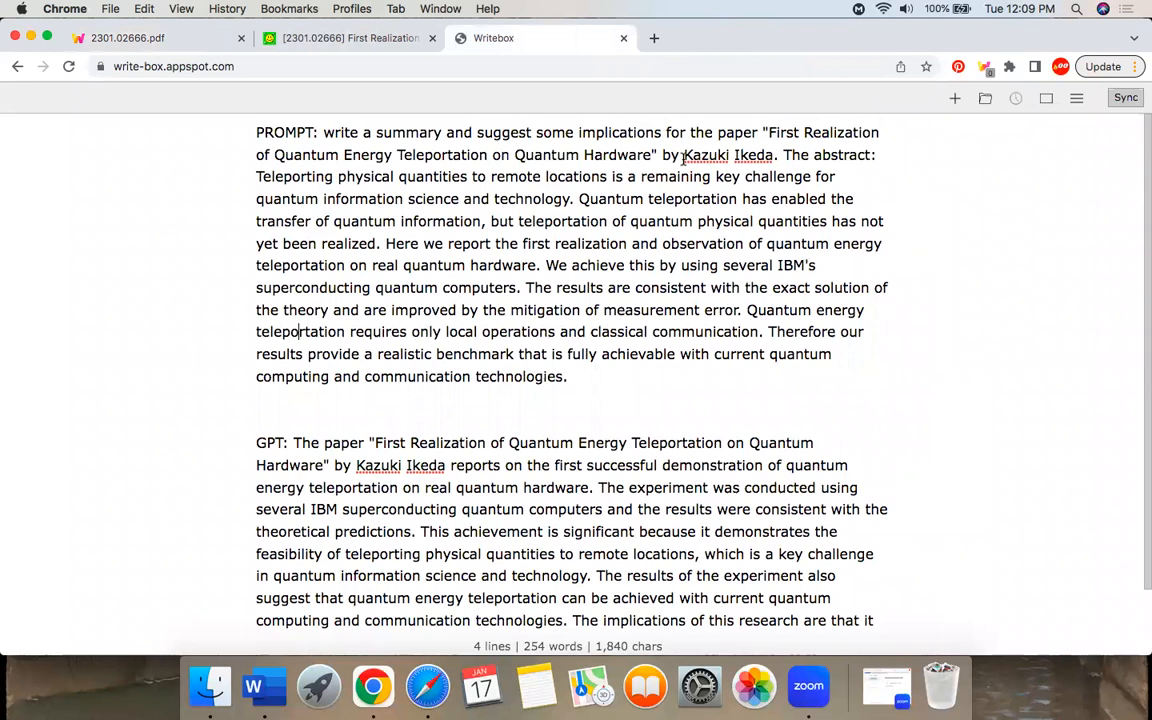
Read the ChatGPT summary in Writebox, then return to the paper's arXiv abstract page.
{"action": "scroll", "scroll_direction": "down", "scroll_amount": 3}
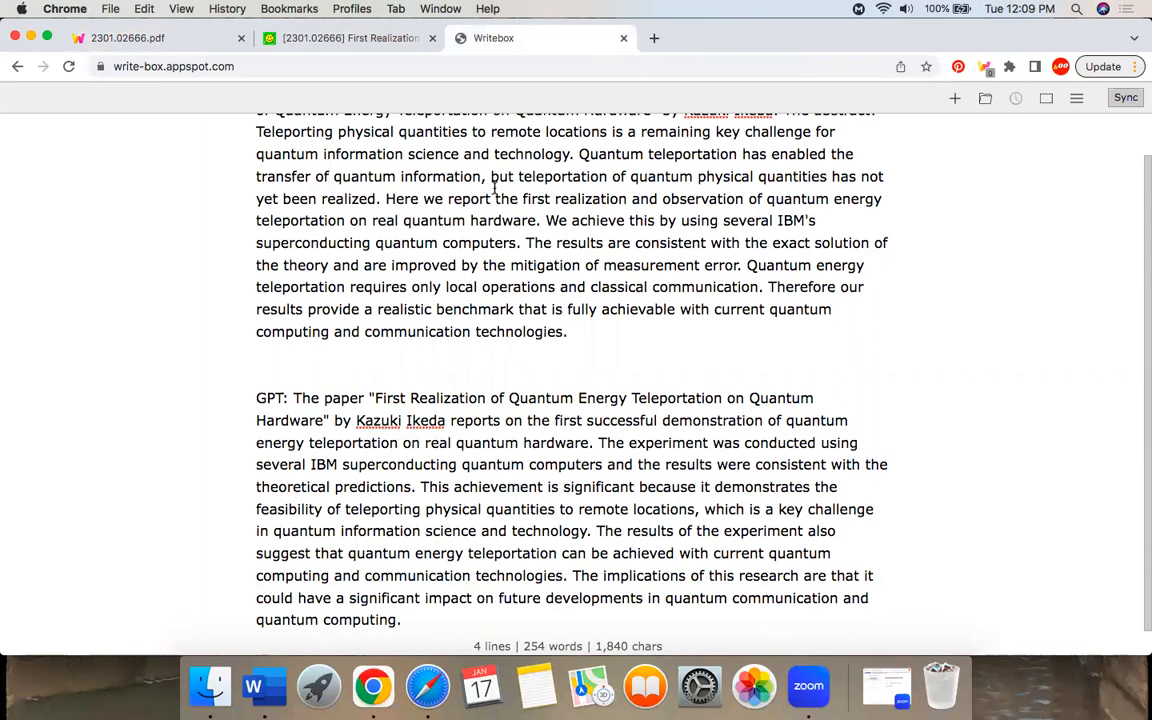
{"action": "left_click", "coordinate": [350, 38]}
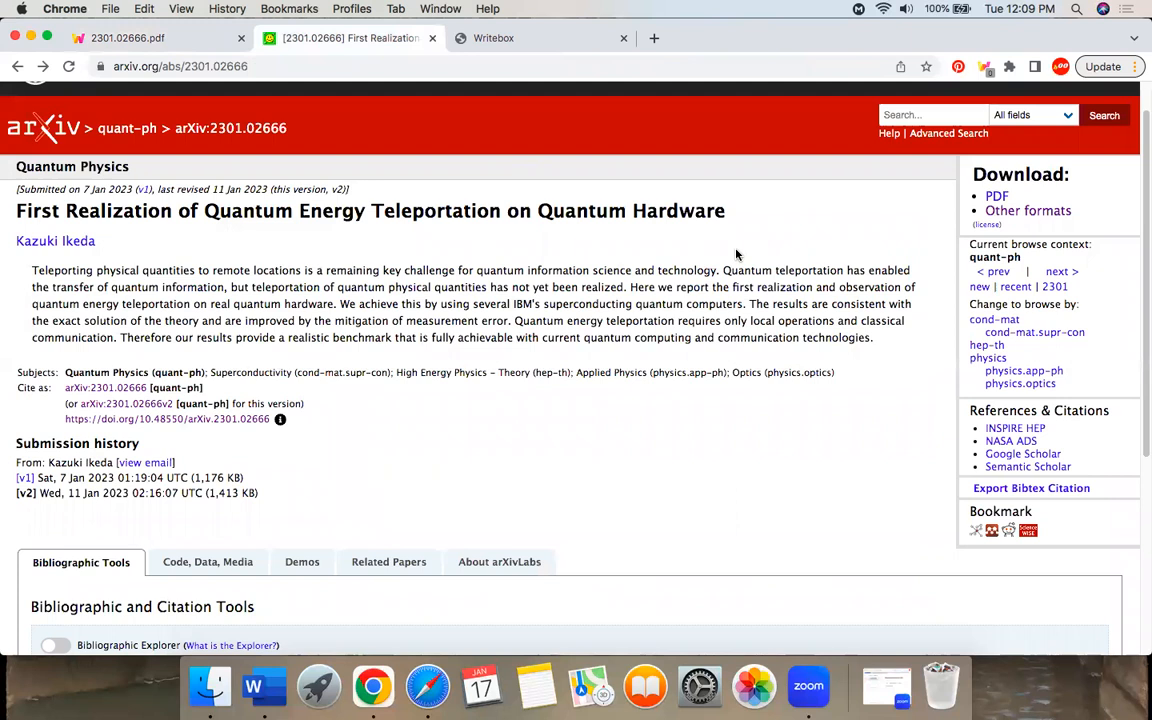